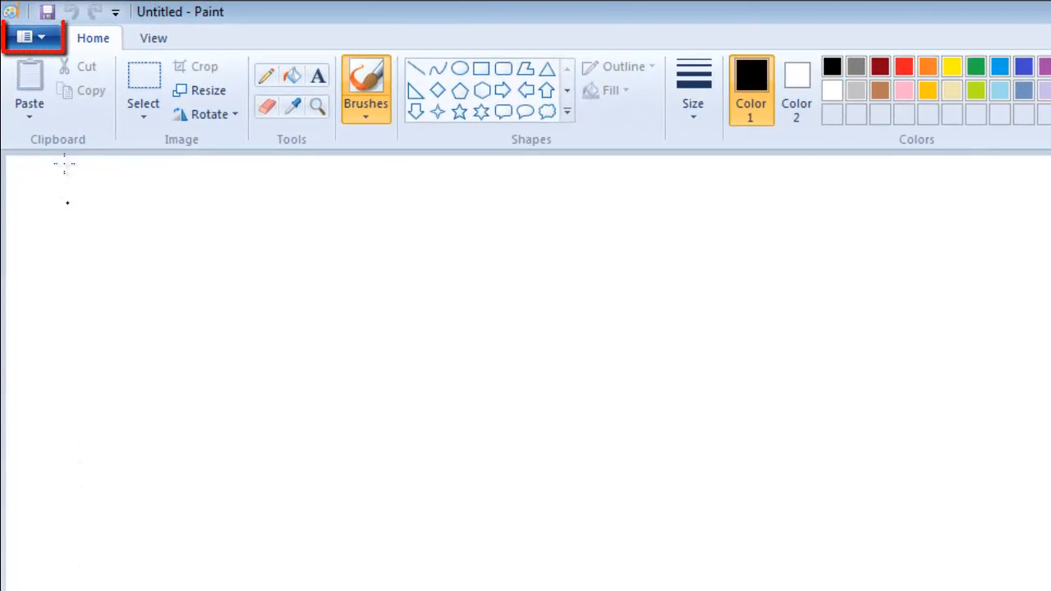
Set the canvas to 760 by 100 pixels in Image Properties
{"action": "left_click", "coordinate": [33, 38]}
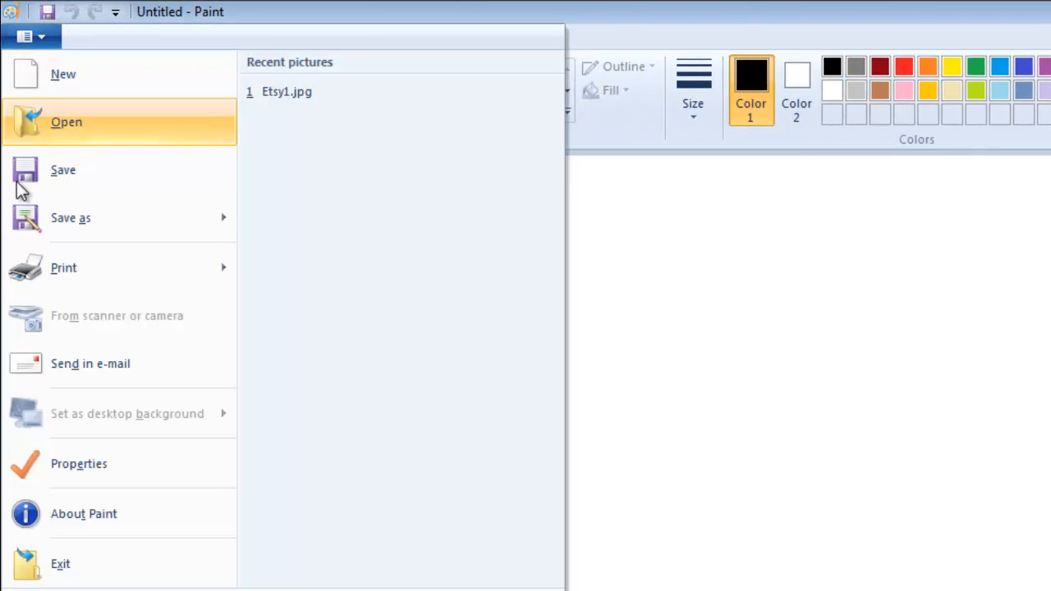
{"action": "mouse_move", "coordinate": [65, 476]}
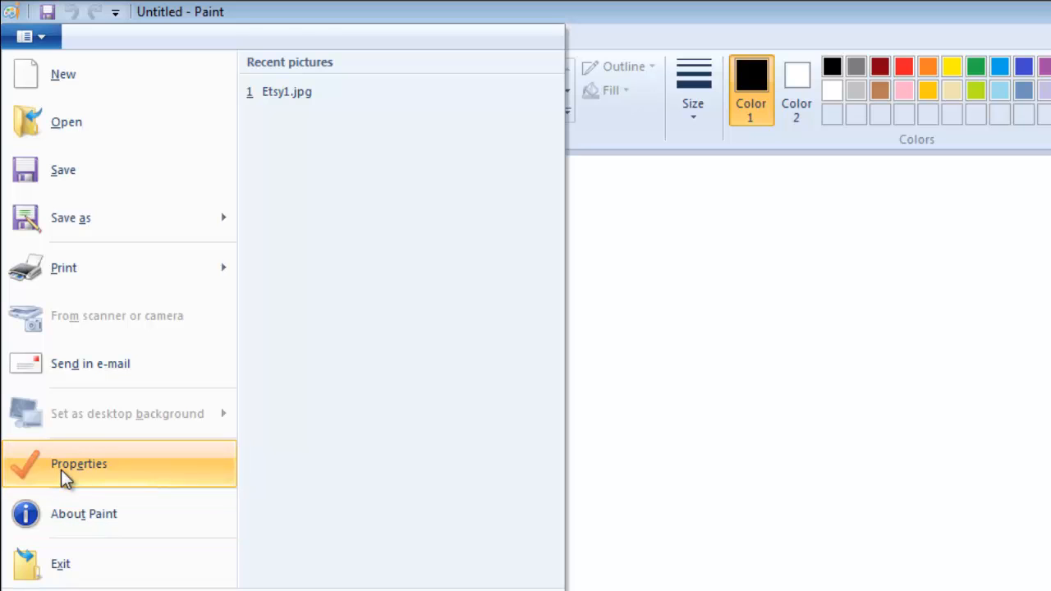
{"action": "left_click", "coordinate": [79, 463]}
{"action": "type", "text": "100"}
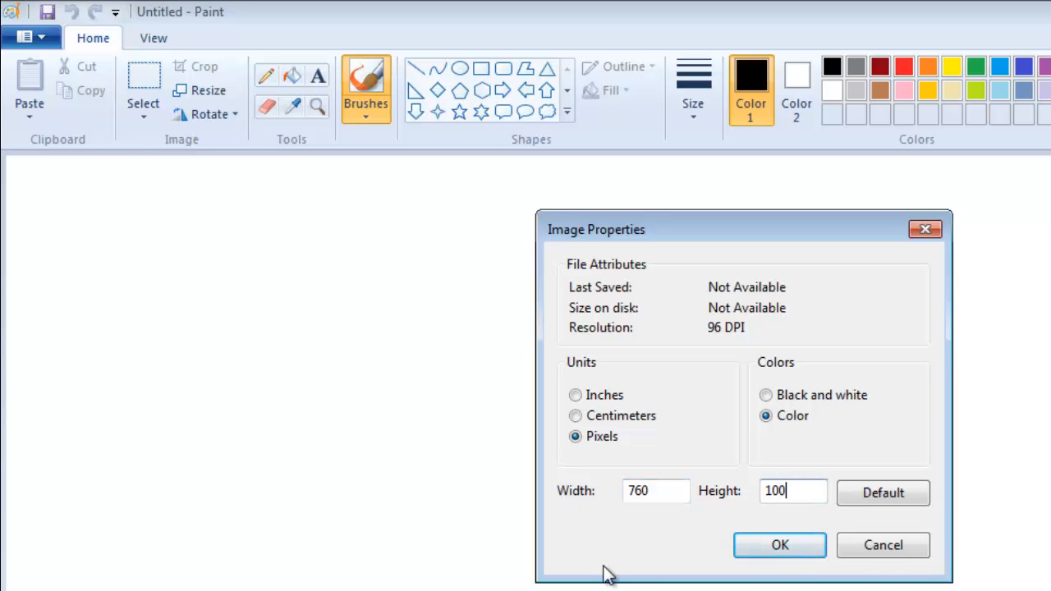
{"action": "left_click", "coordinate": [778, 545]}
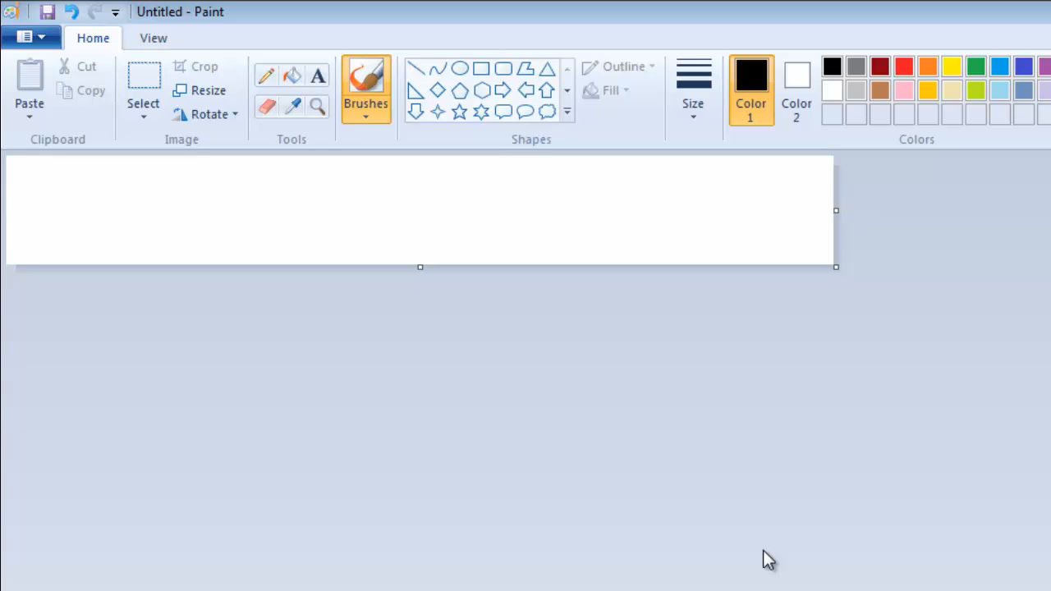
Add a blue text box reading 'SAMPLE BANNER' across the middle of the canvas
{"action": "left_click", "coordinate": [315, 76]}
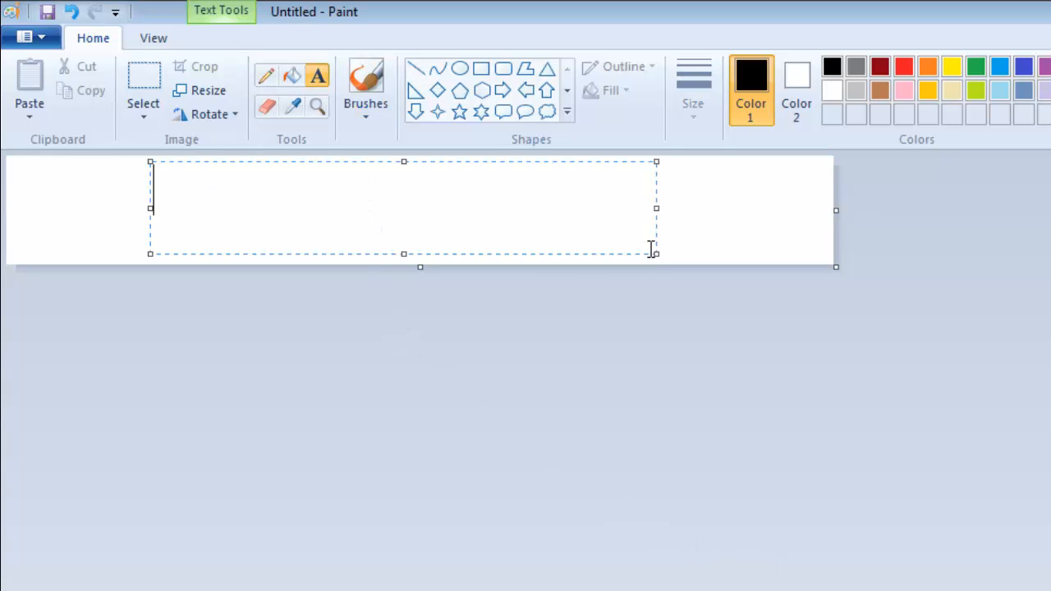
{"action": "type", "text": "SAMPLE BANNER"}
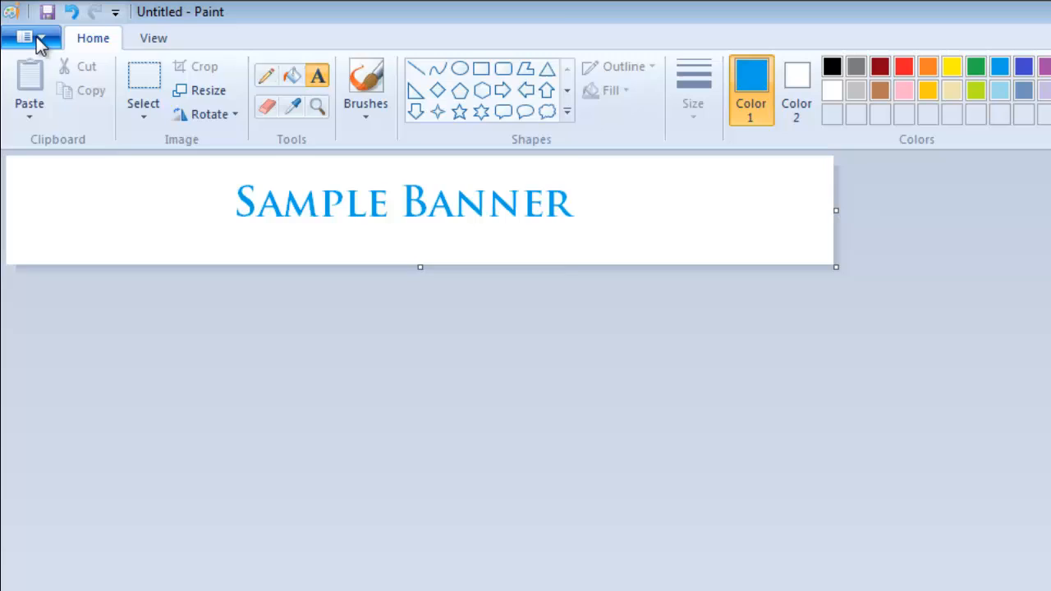
Save the banner as a JPEG picture named Etsy
{"action": "left_click", "coordinate": [30, 38]}
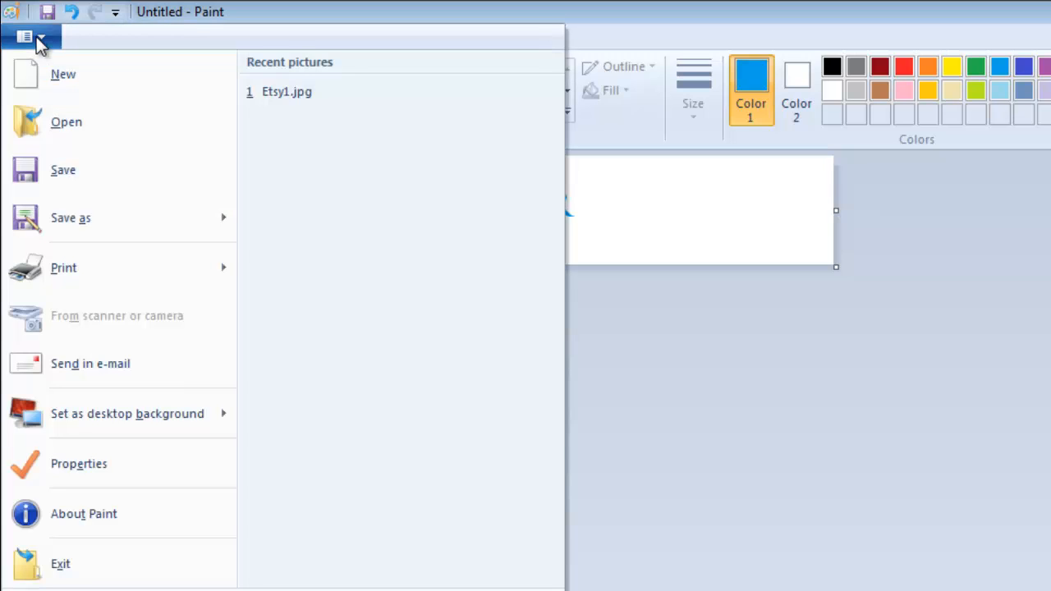
{"action": "left_click", "coordinate": [72, 217]}
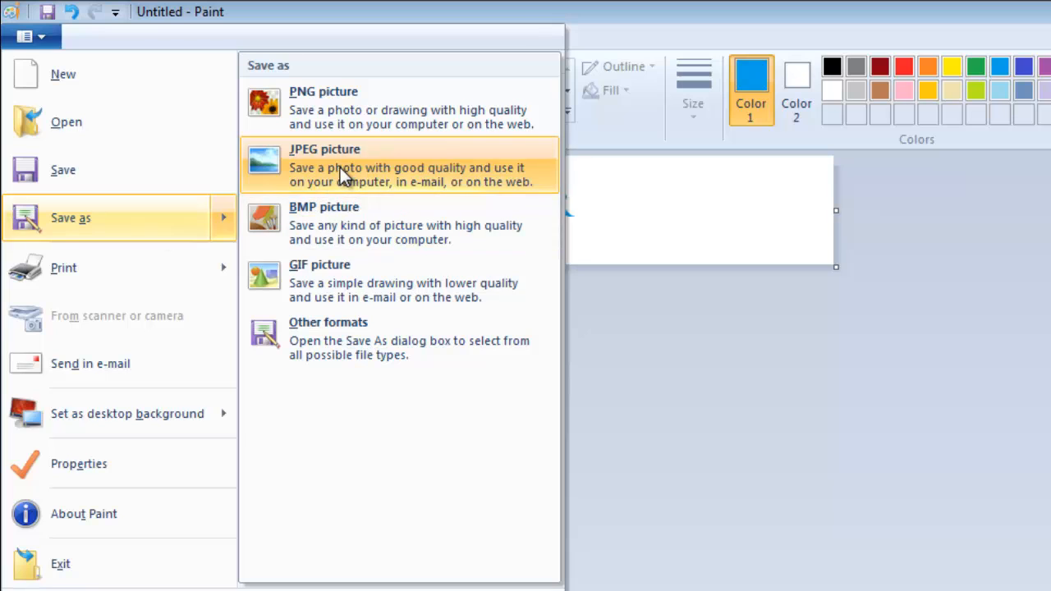
{"action": "left_click", "coordinate": [342, 164]}
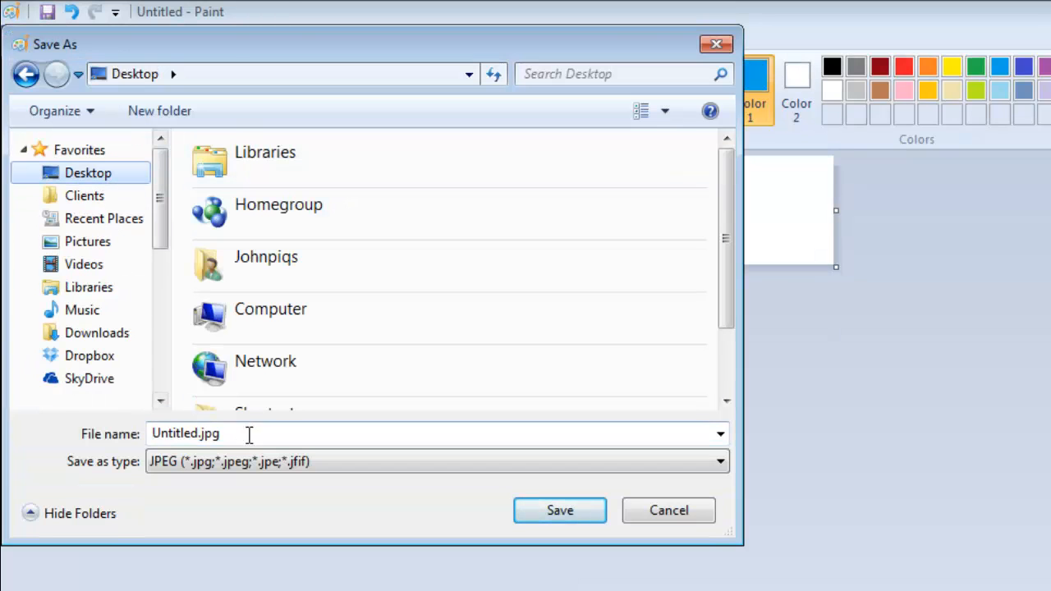
{"action": "type", "text": "Etsy"}
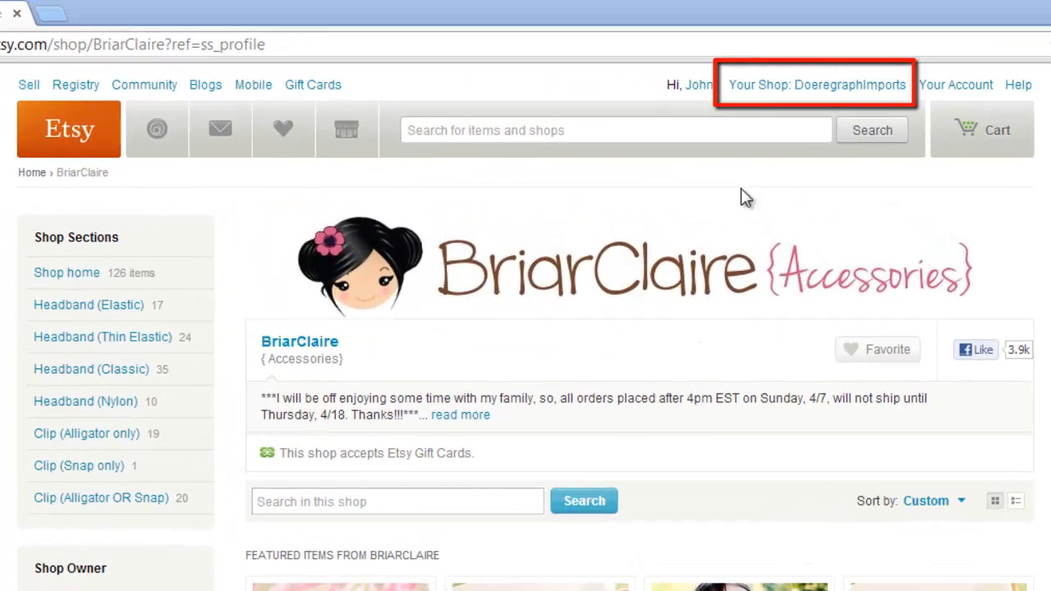
Go to Your Shop on Etsy and start adding a shop banner
{"action": "left_click", "coordinate": [822, 86]}
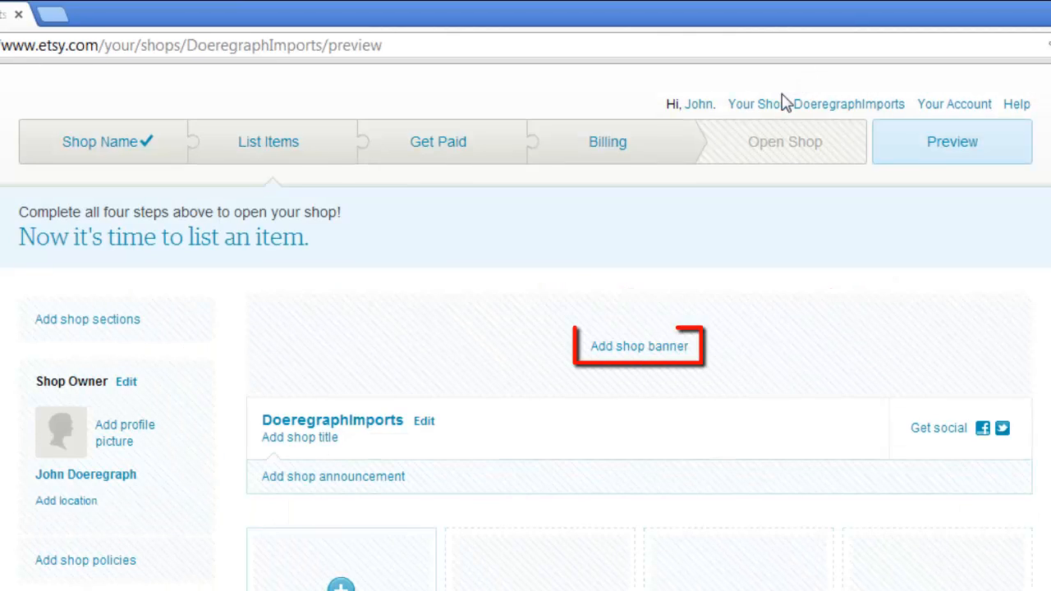
{"action": "mouse_move", "coordinate": [619, 351]}
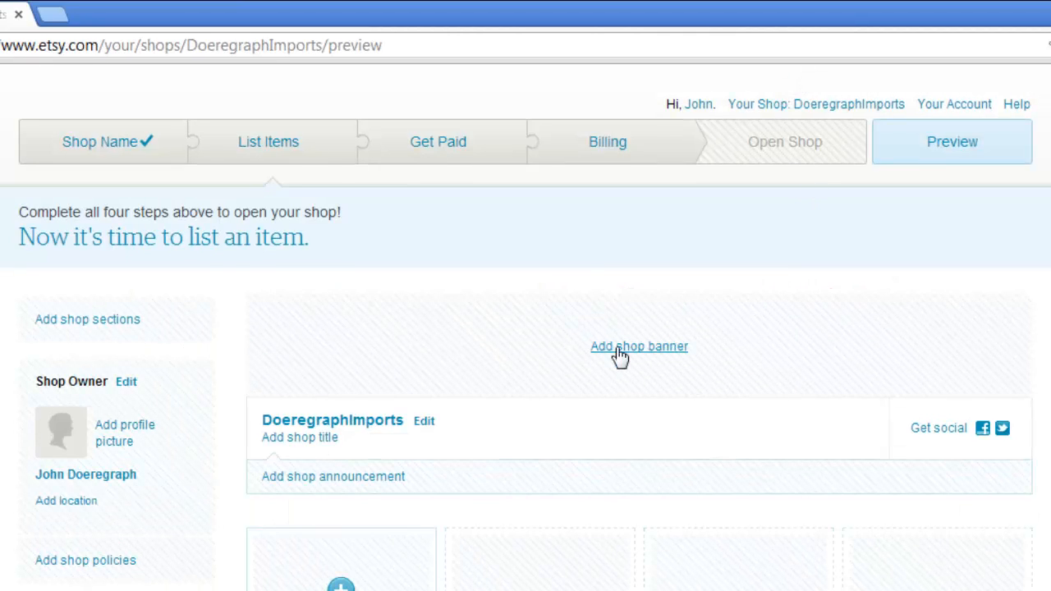
{"action": "left_click", "coordinate": [638, 346]}
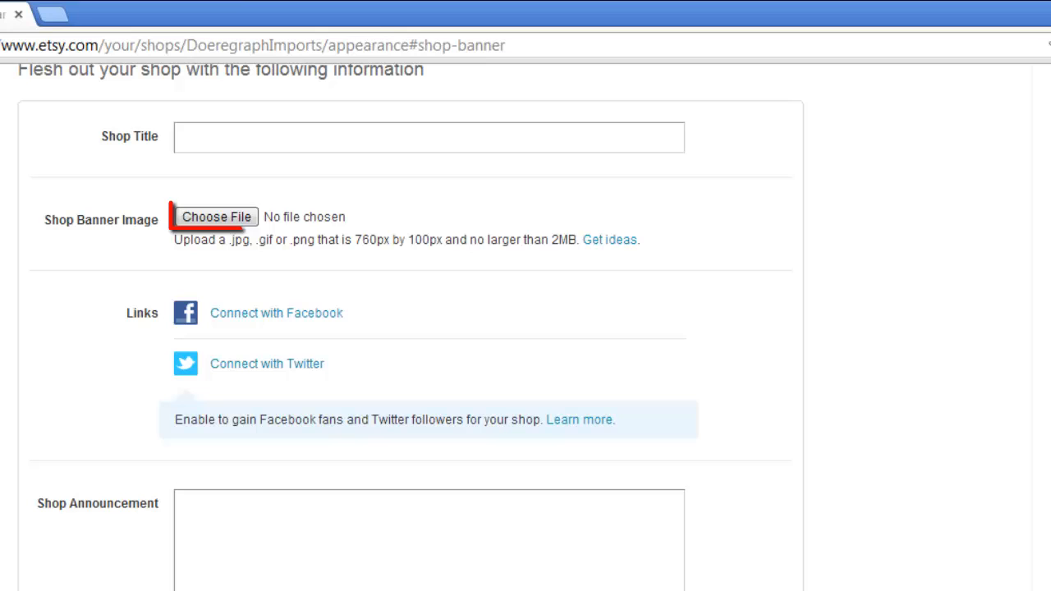
Upload Etsy.jpg as the shop banner and save the shop changes
{"action": "left_click", "coordinate": [217, 217]}
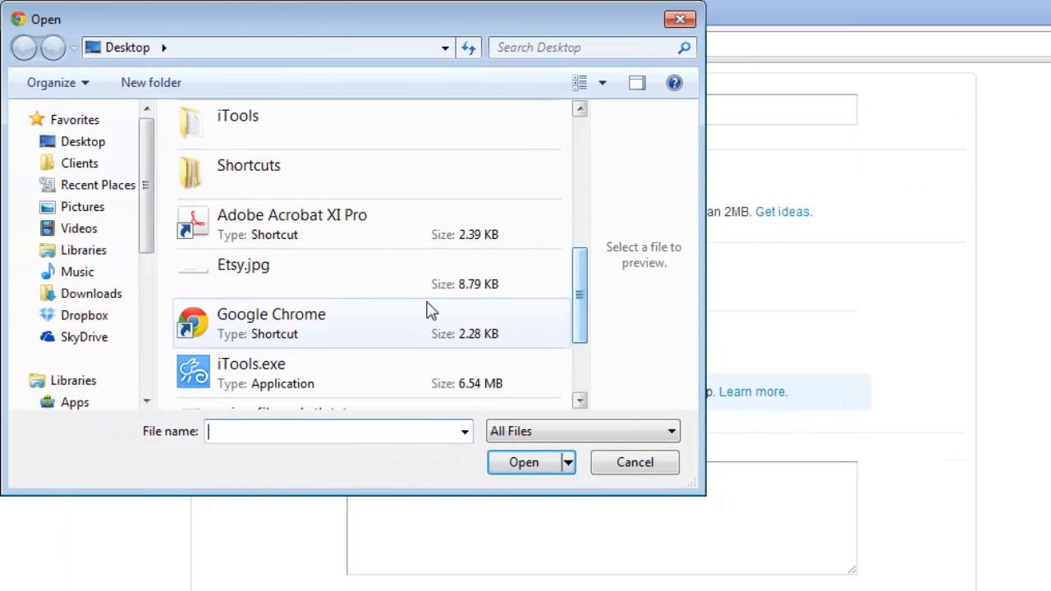
{"action": "left_click", "coordinate": [522, 463]}
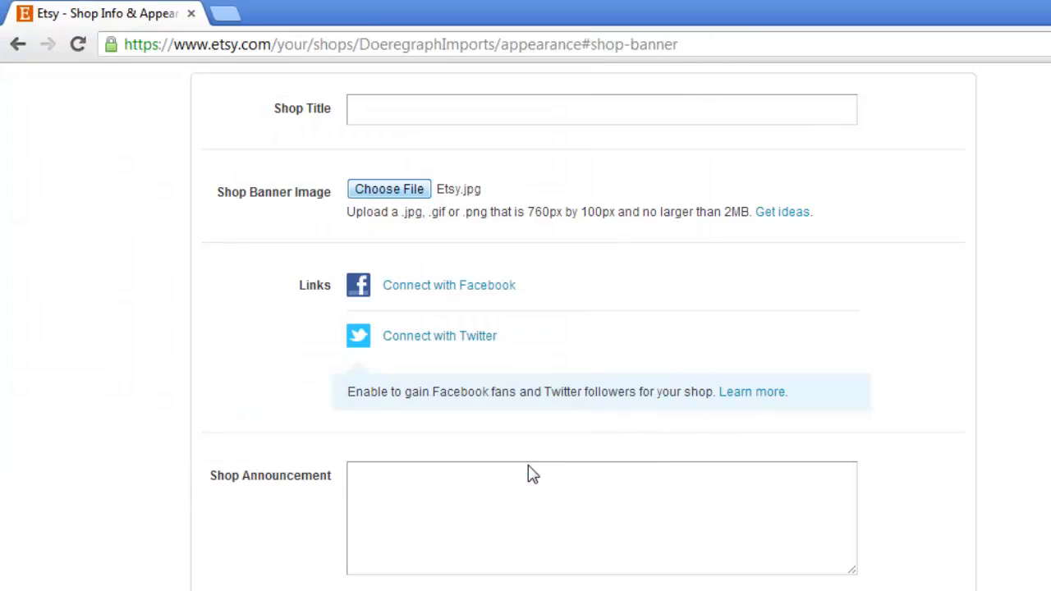
{"action": "scroll", "scroll_direction": "down", "scroll_amount": 3}
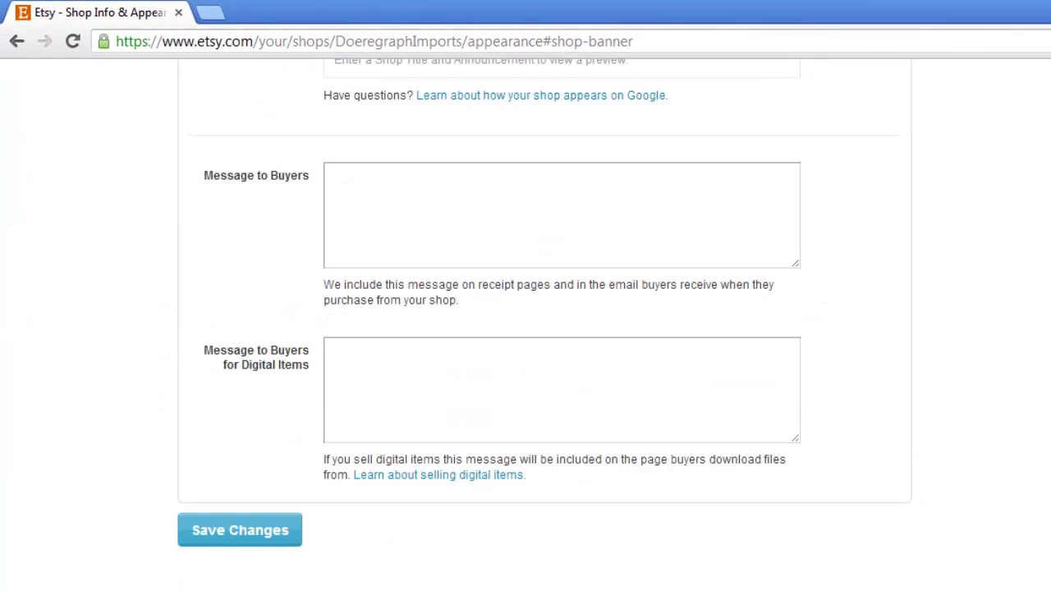
{"action": "left_click", "coordinate": [239, 529]}
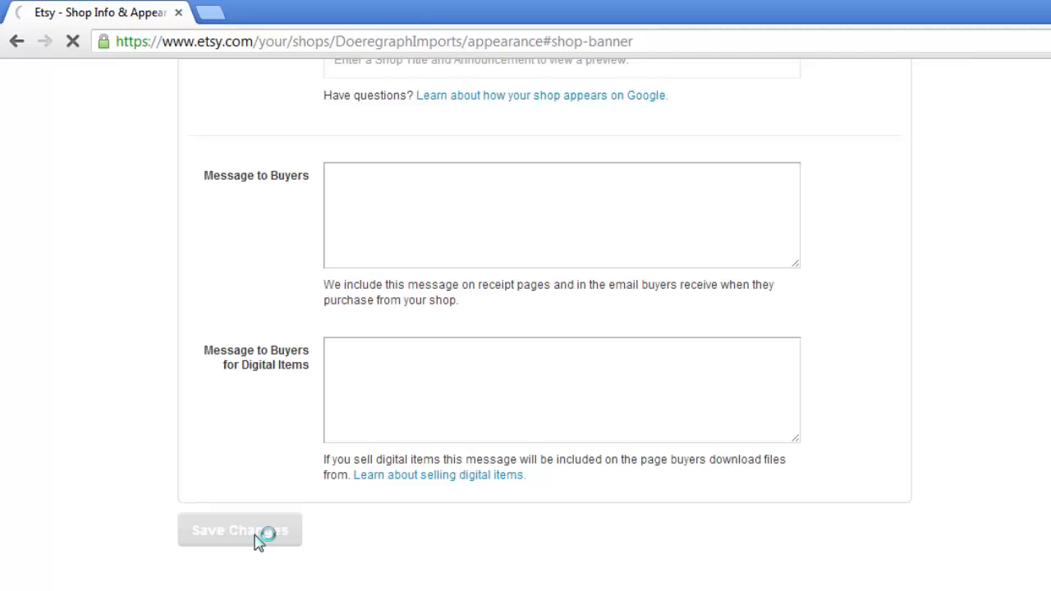
{"action": "left_click", "coordinate": [239, 531]}
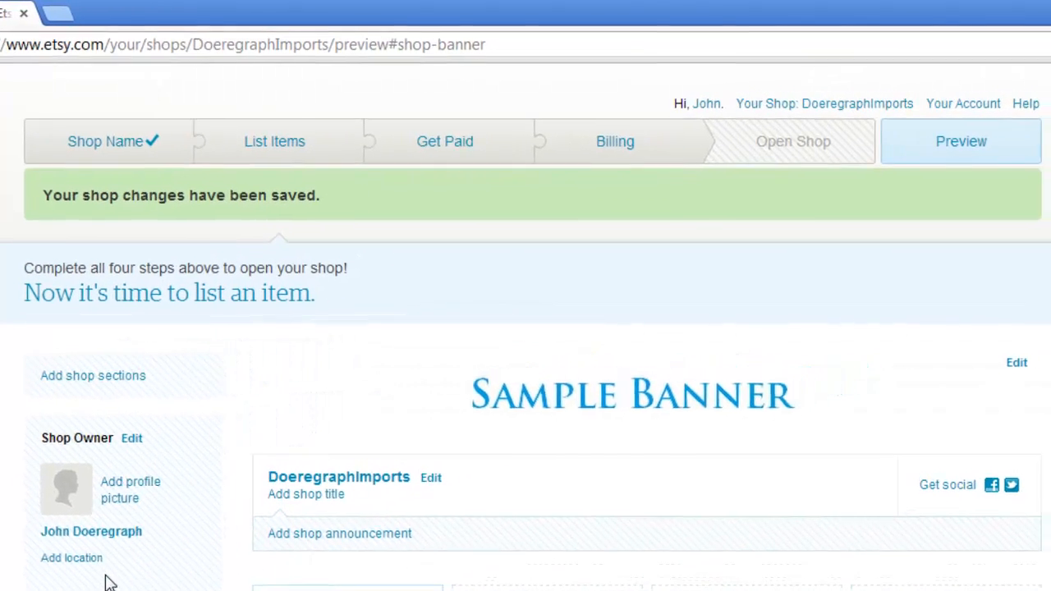